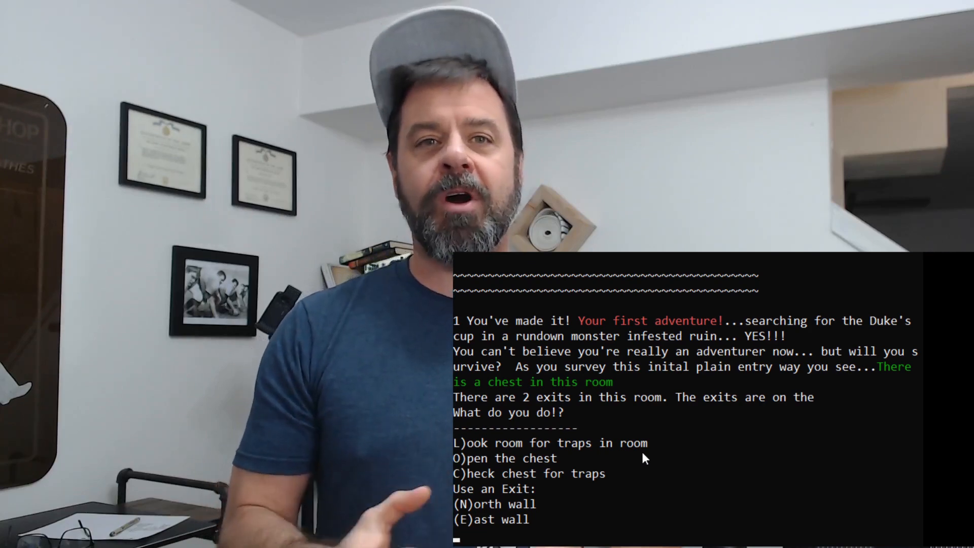
- Scroll the Visual Studio Installer Workloads list down toward .NET desktop development
text(L)
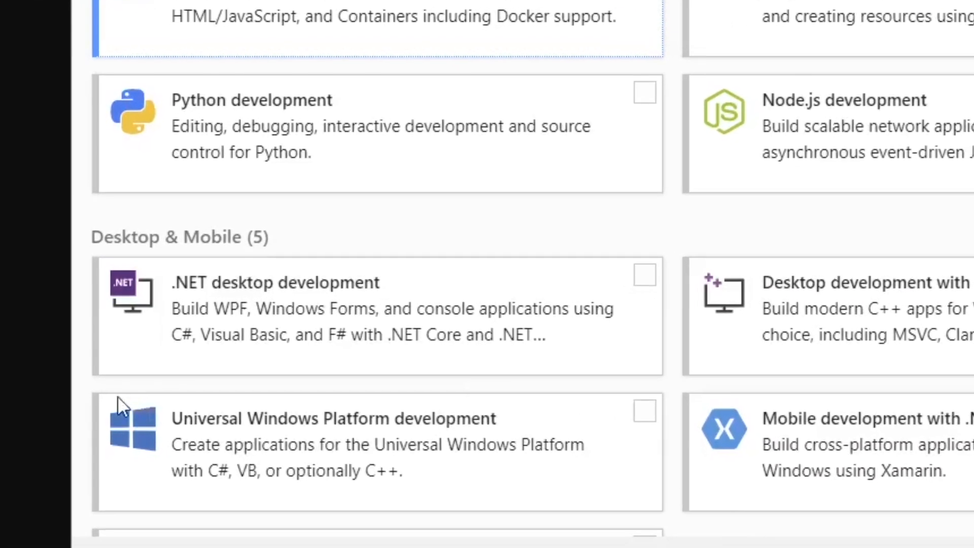
scroll(down, 3)
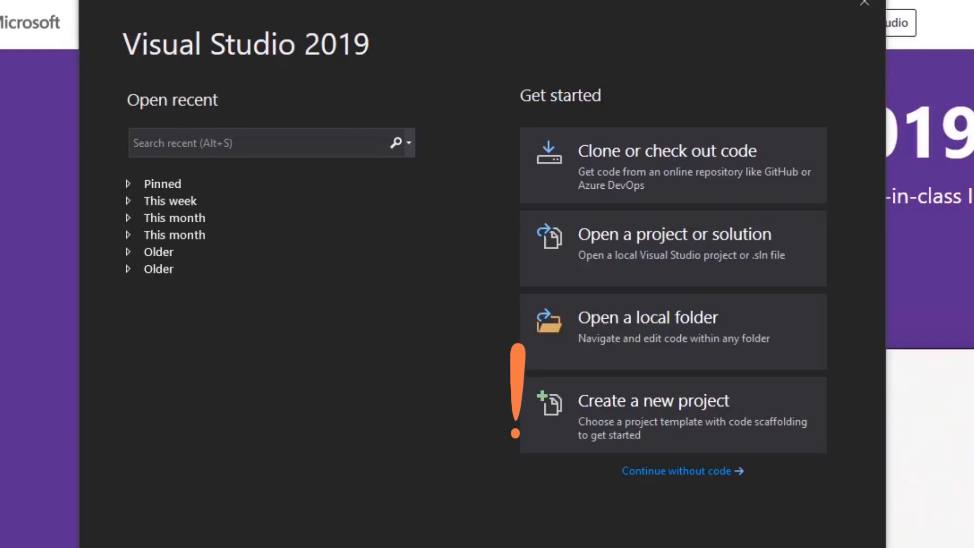
- Choose Create a new project from the Visual Studio 2019 start window
click(653, 401)
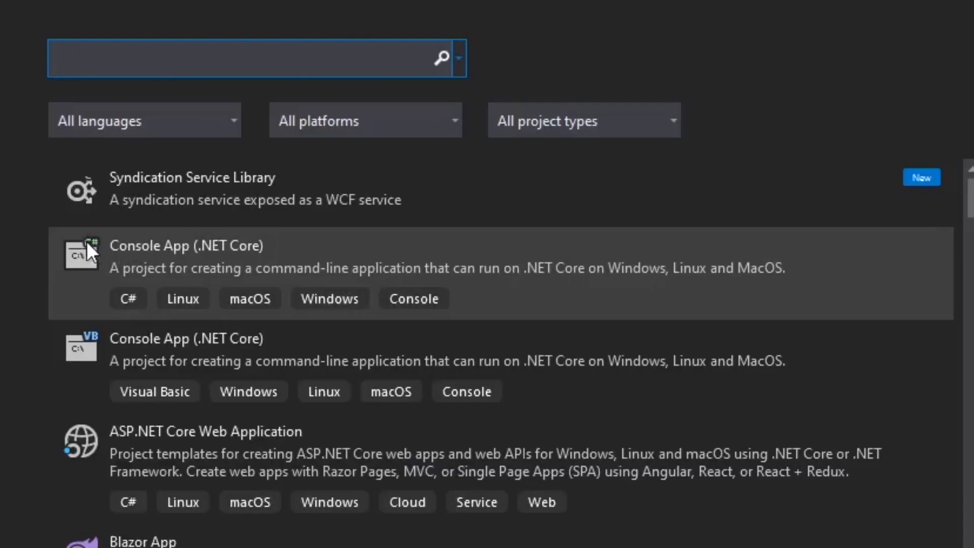
mouse_move(114, 389)
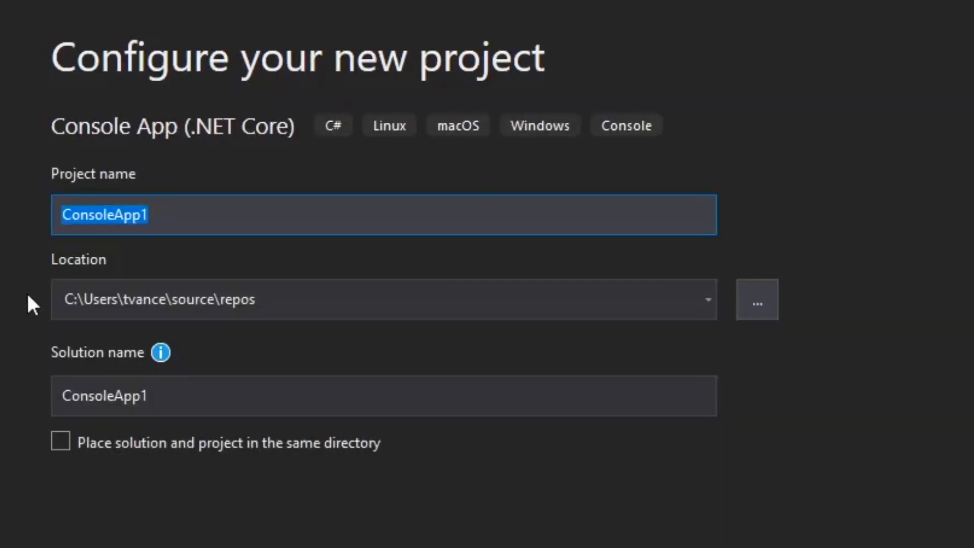
mouse_move(73, 433)
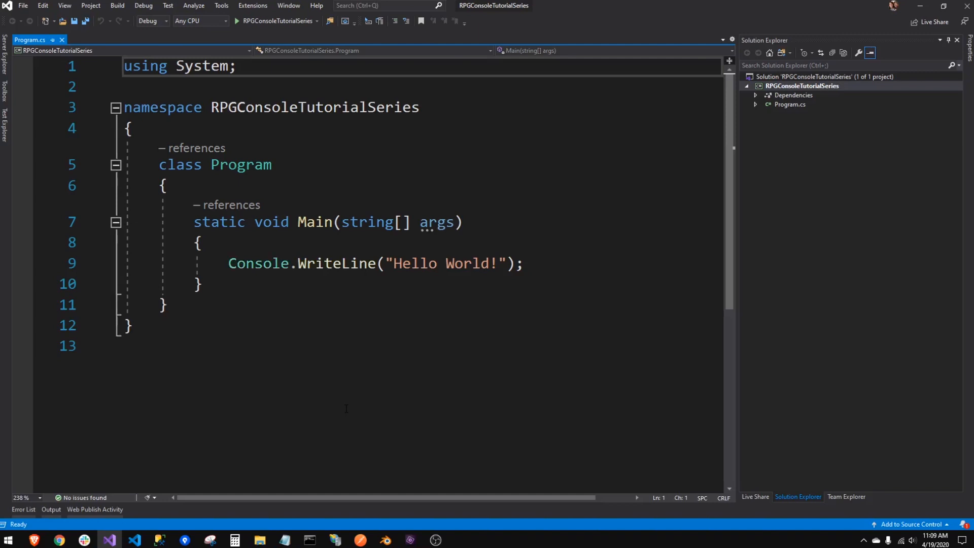
mouse_move(387, 424)
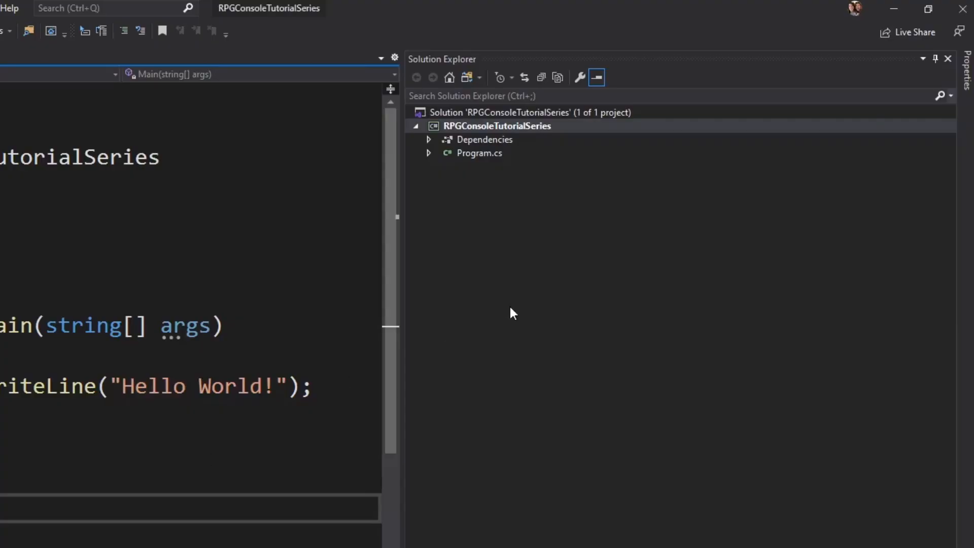
- Select the RPGConsoleTutorialSeries solution and project in Solution Explorer, then open Program.cs
click(530, 112)
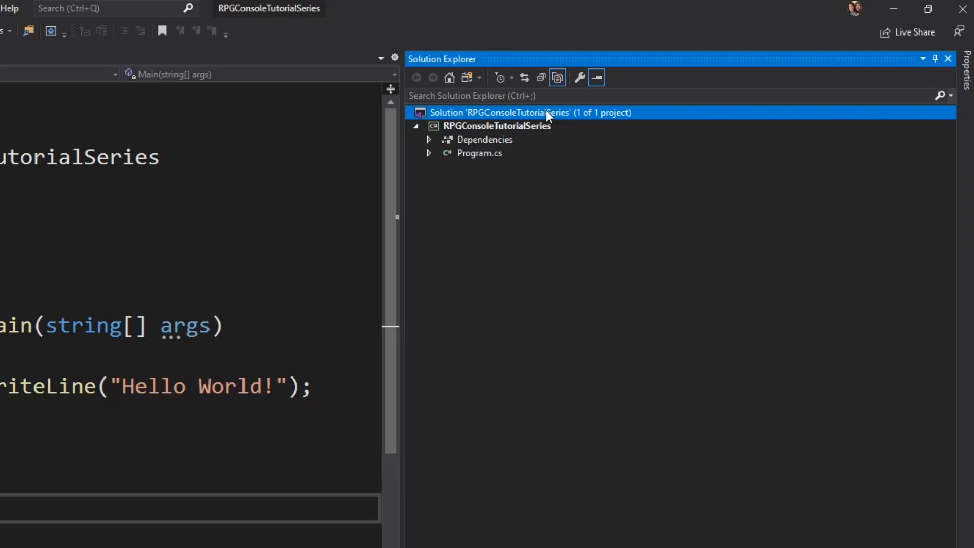
click(498, 126)
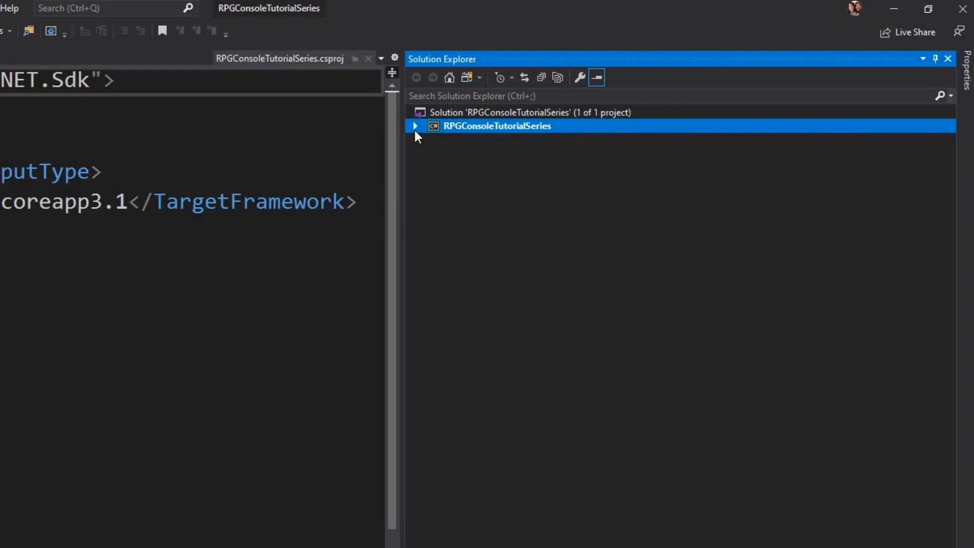
mouse_move(537, 136)
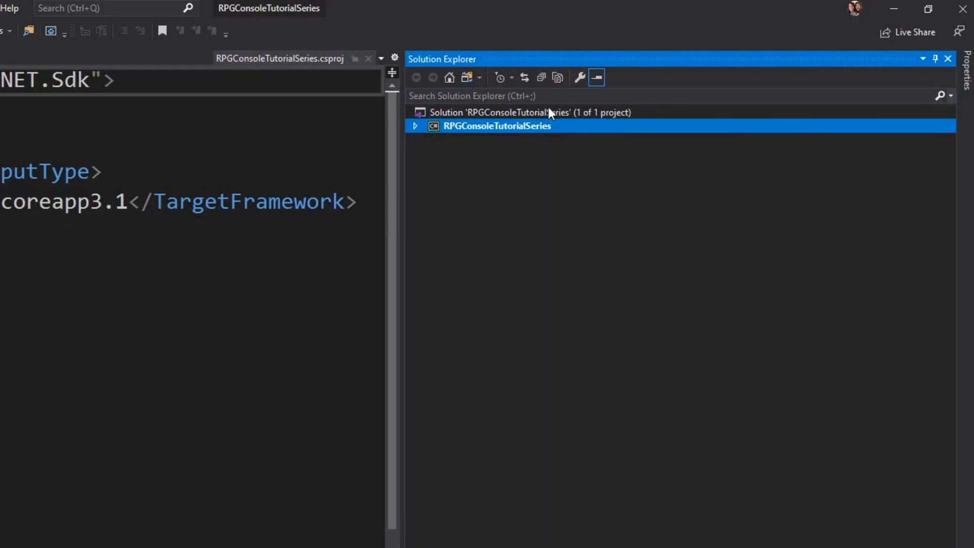
right_click(531, 113)
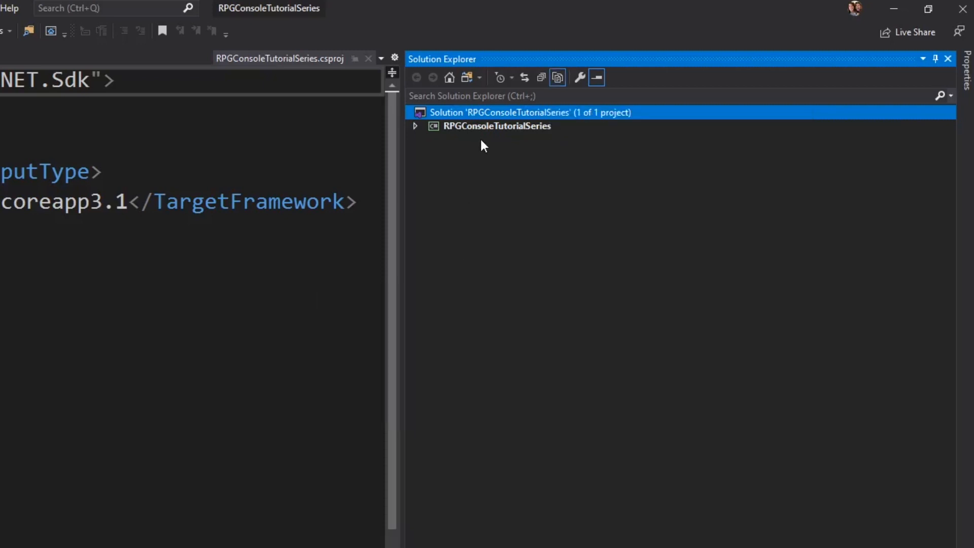
click(497, 126)
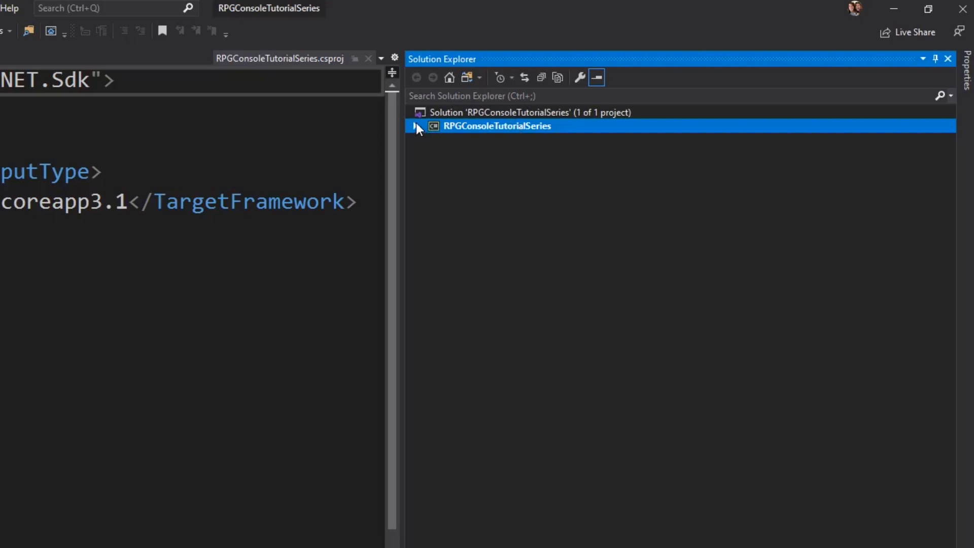
click(416, 126)
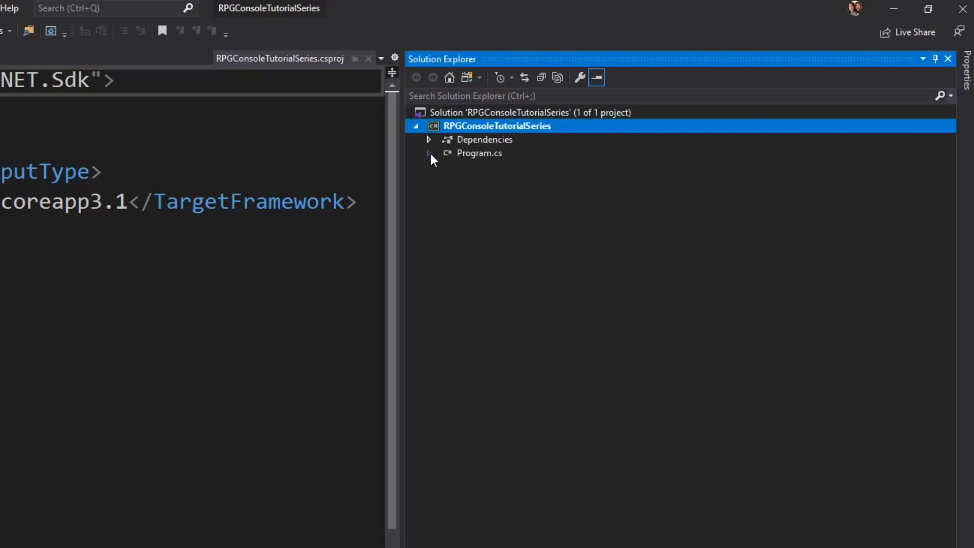
double_click(479, 153)
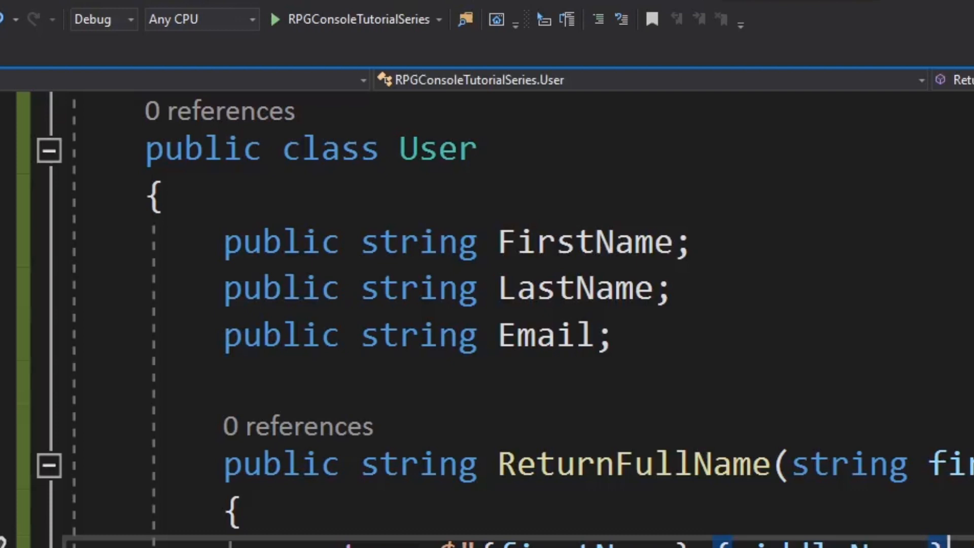
- Scroll through Program.cs to view the unchanged Hello World Main method
scroll(down, 3)
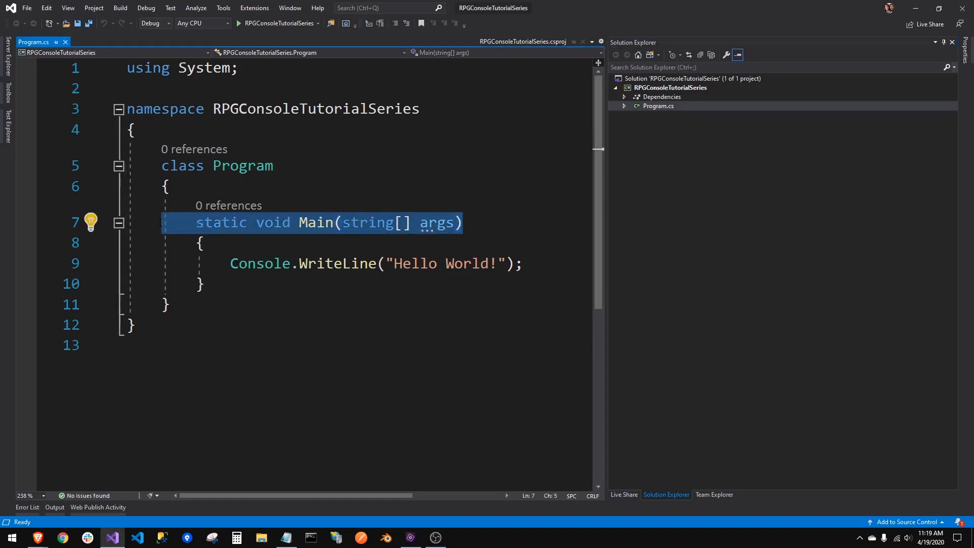
- Highlight the Main method name, then run RPGConsoleTutorialSeries from the Start button
click(304, 223)
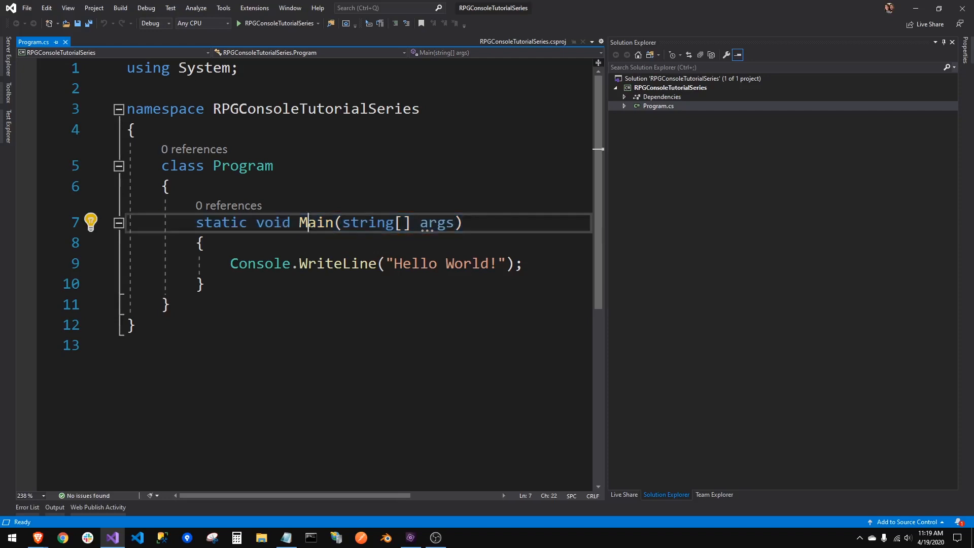
double_click(315, 222)
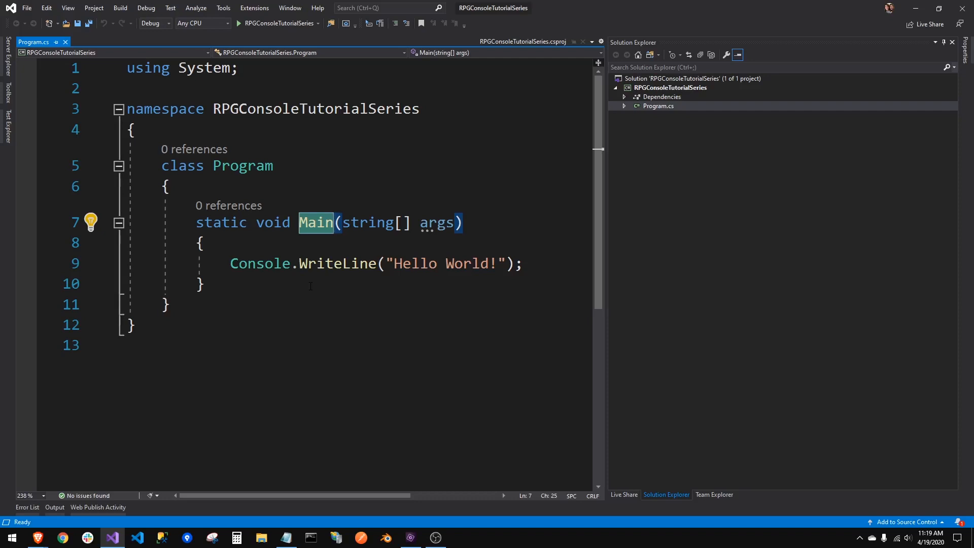
mouse_move(259, 263)
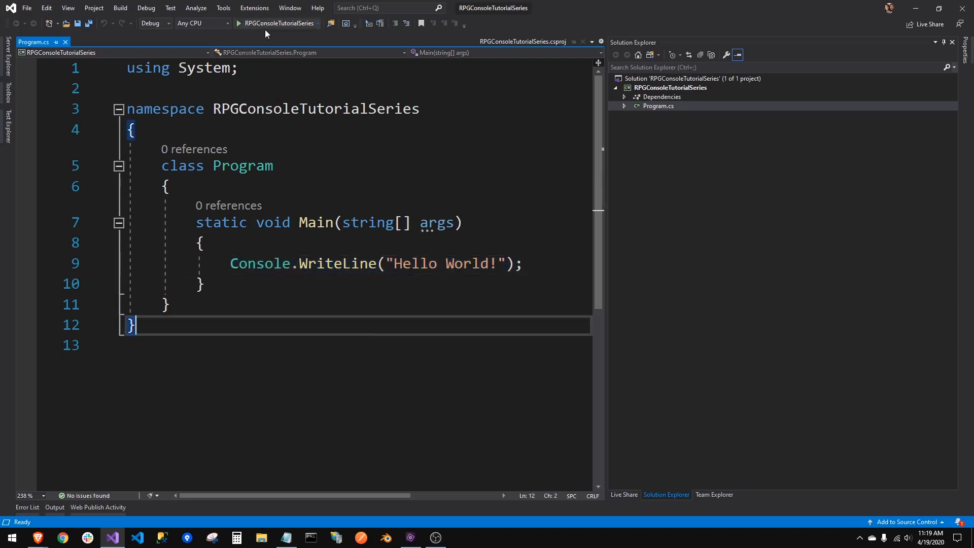
mouse_move(278, 23)
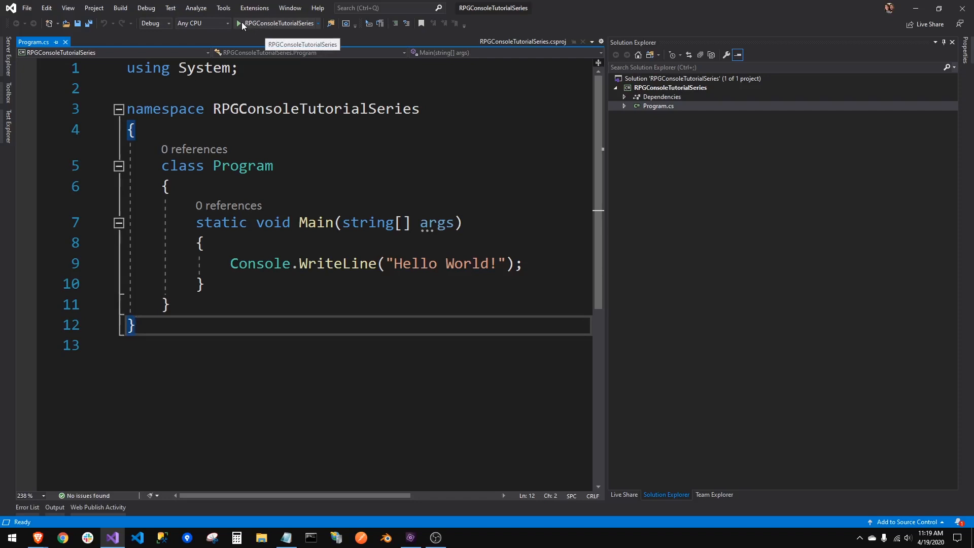
click(240, 22)
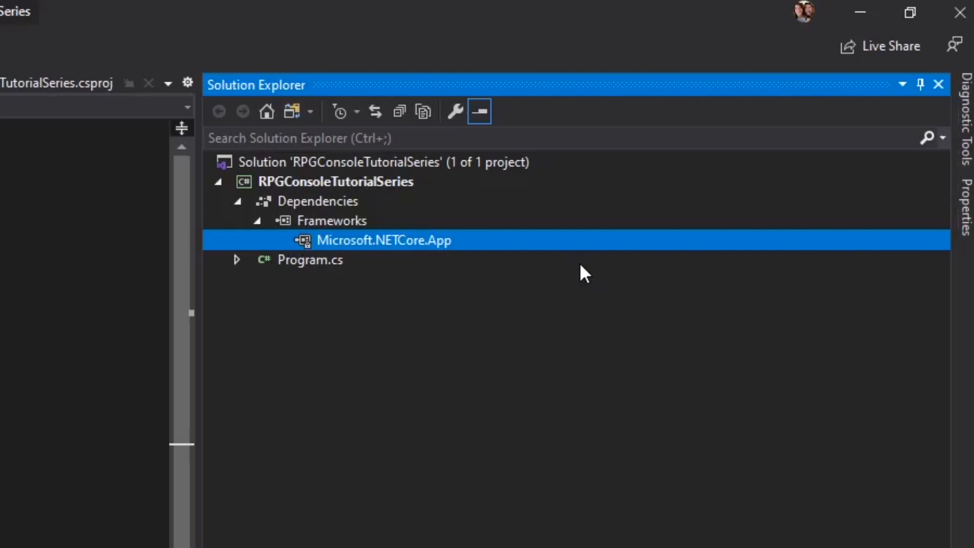
mouse_move(247, 201)
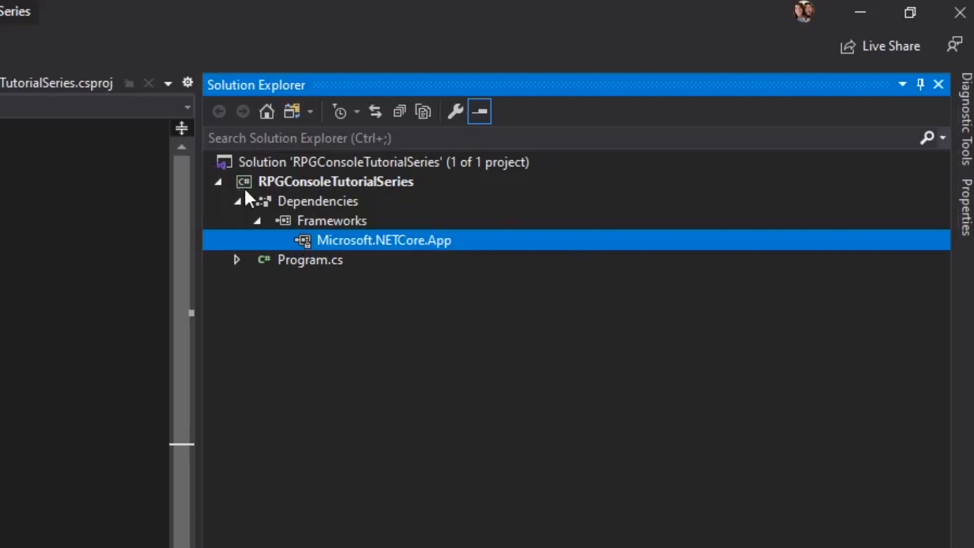
click(310, 260)
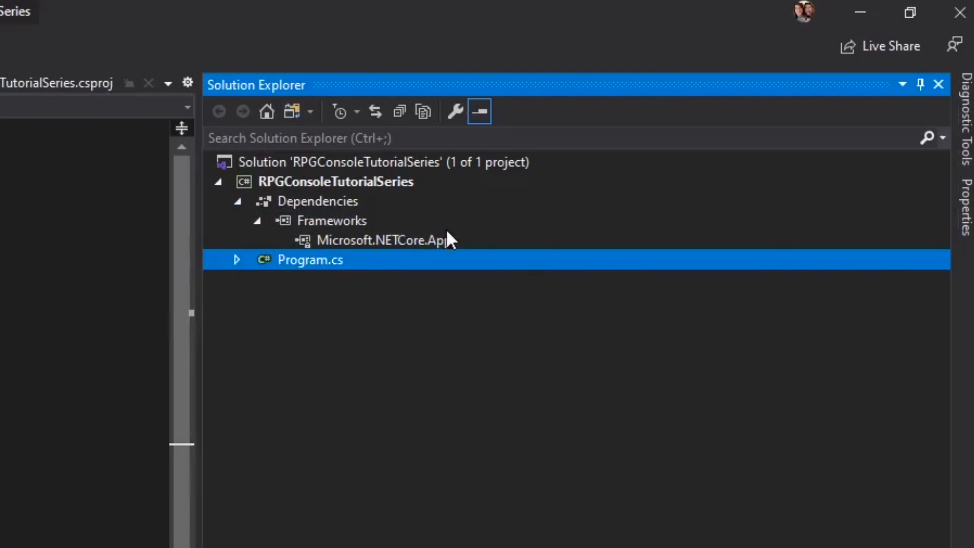
click(383, 240)
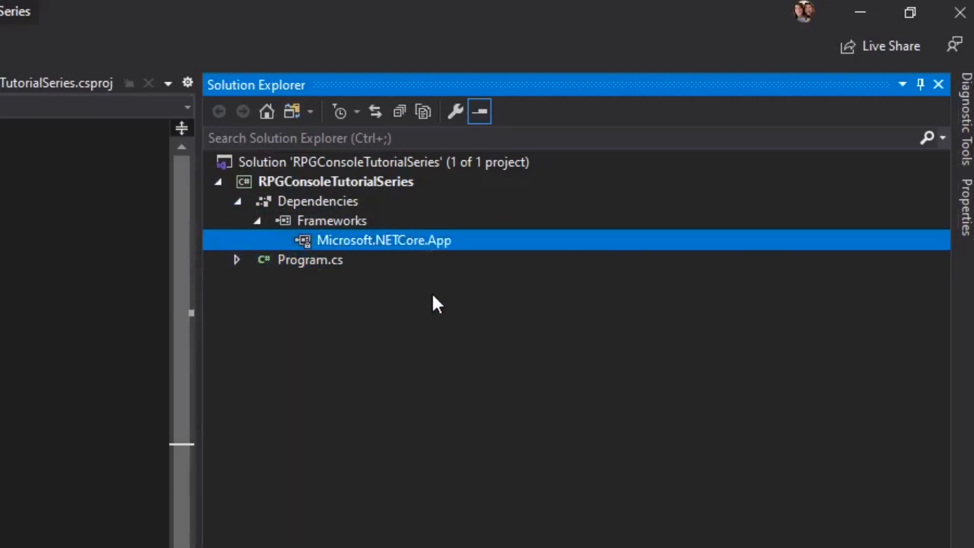
mouse_move(357, 286)
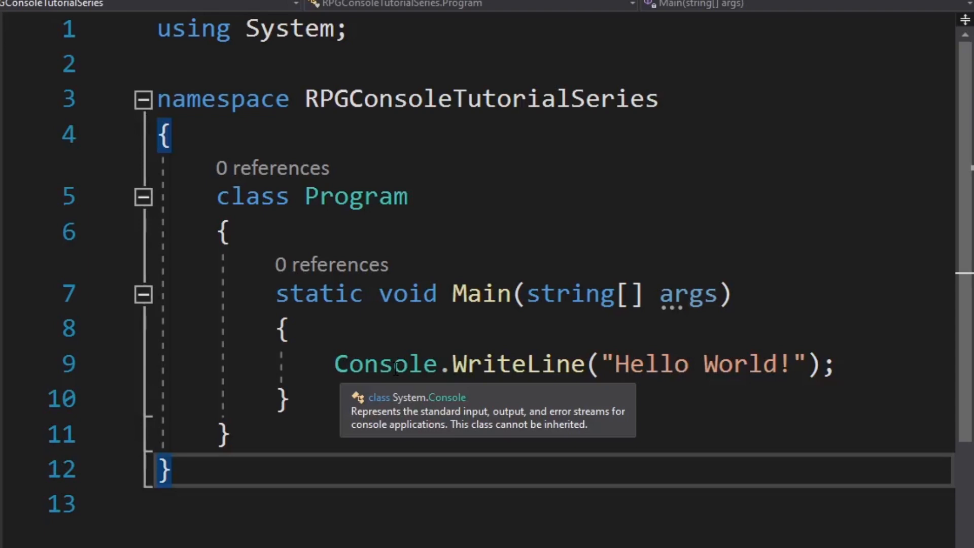
mouse_move(386, 262)
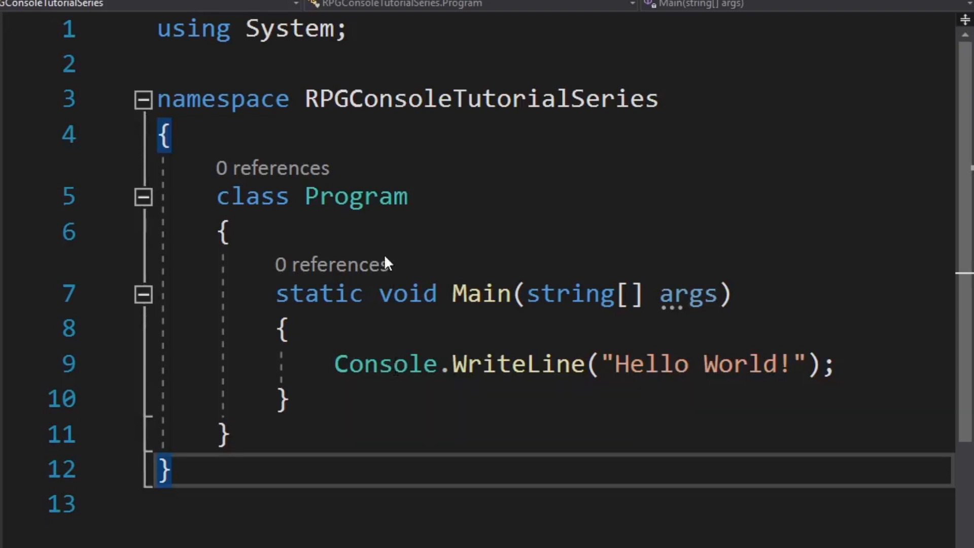
mouse_move(354, 196)
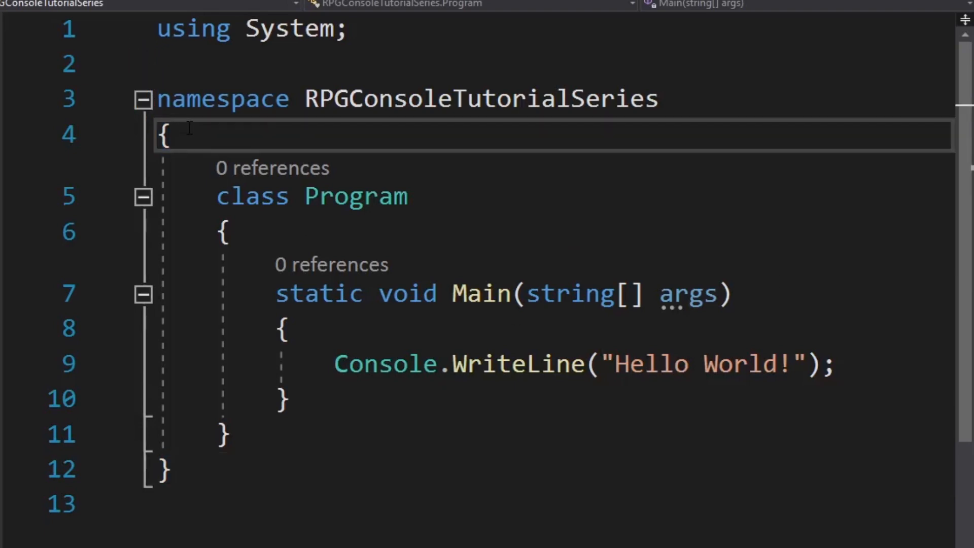
click(169, 135)
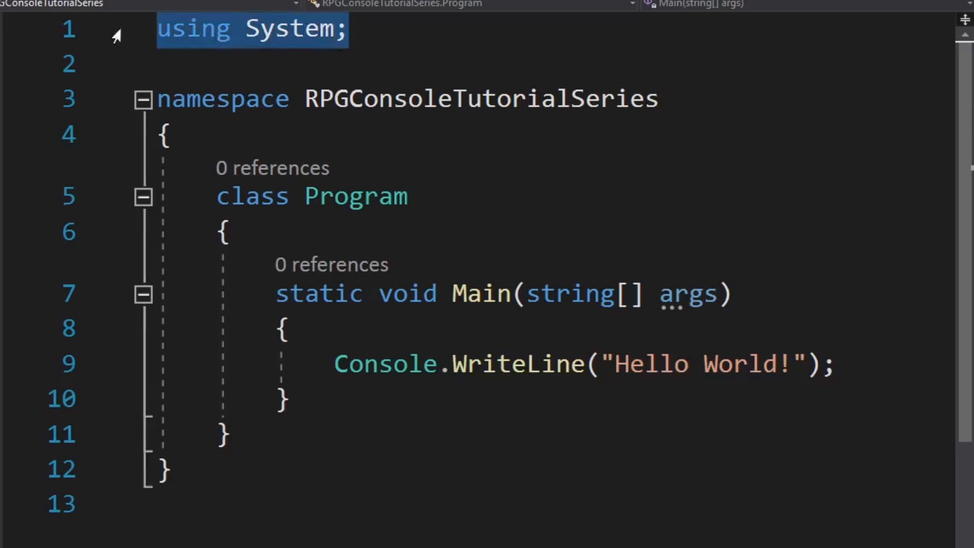
- Delete the 'using System;' directive at the top of Program.cs
key(Delete)
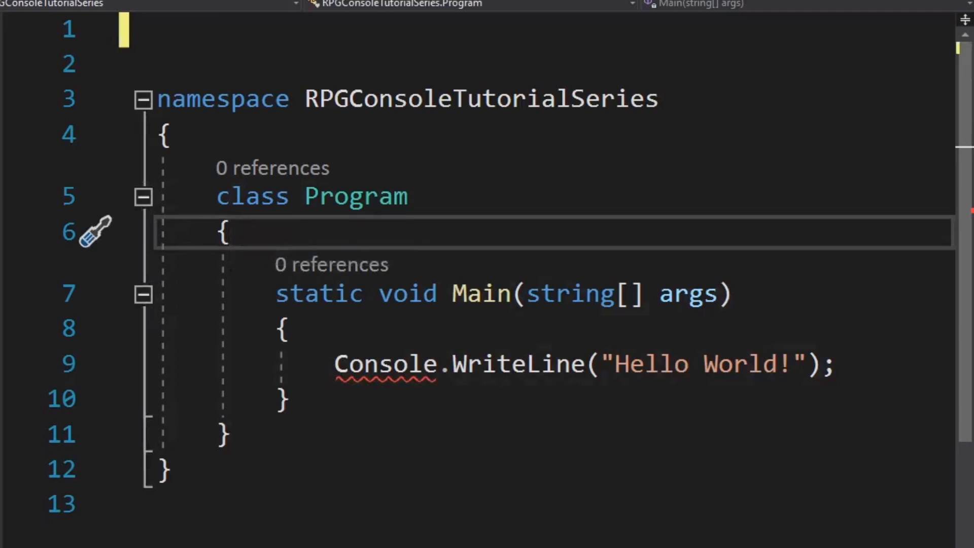
mouse_move(385, 365)
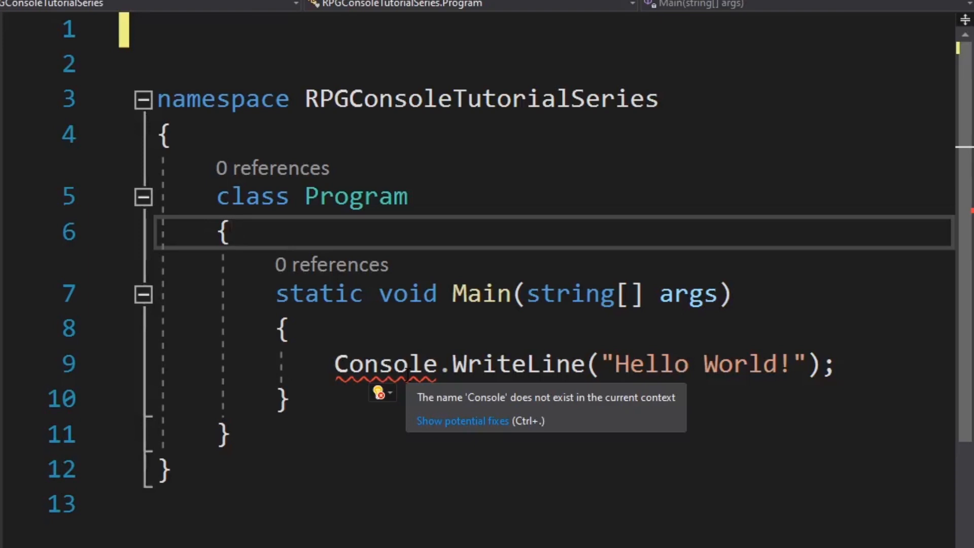
mouse_move(385, 401)
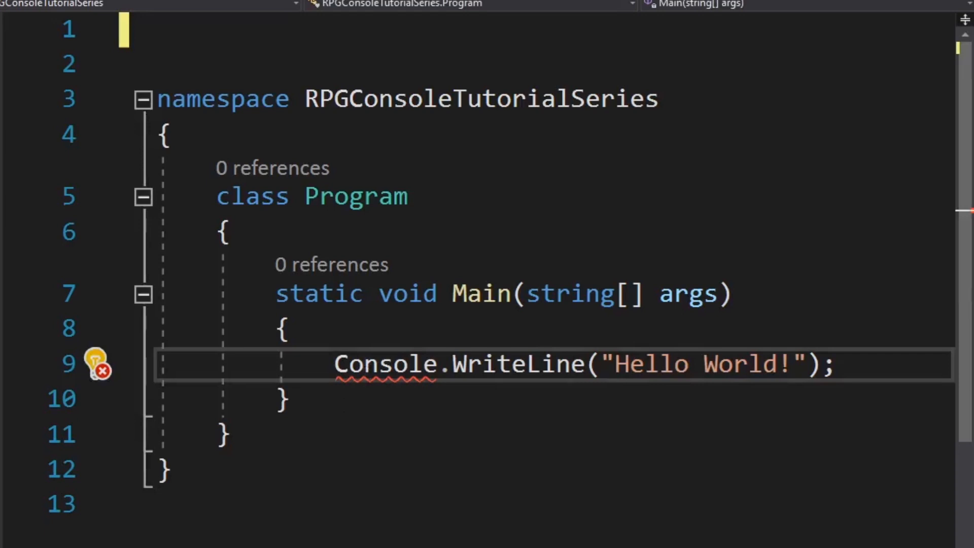
mouse_move(124, 371)
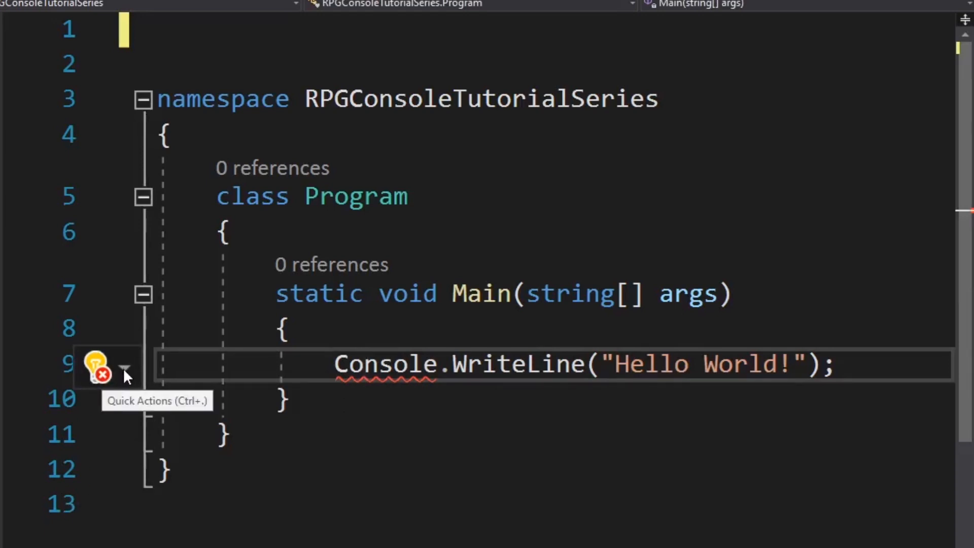
- Apply the lightbulb quick fix qualifying the Console call as 'System.Console'
click(124, 370)
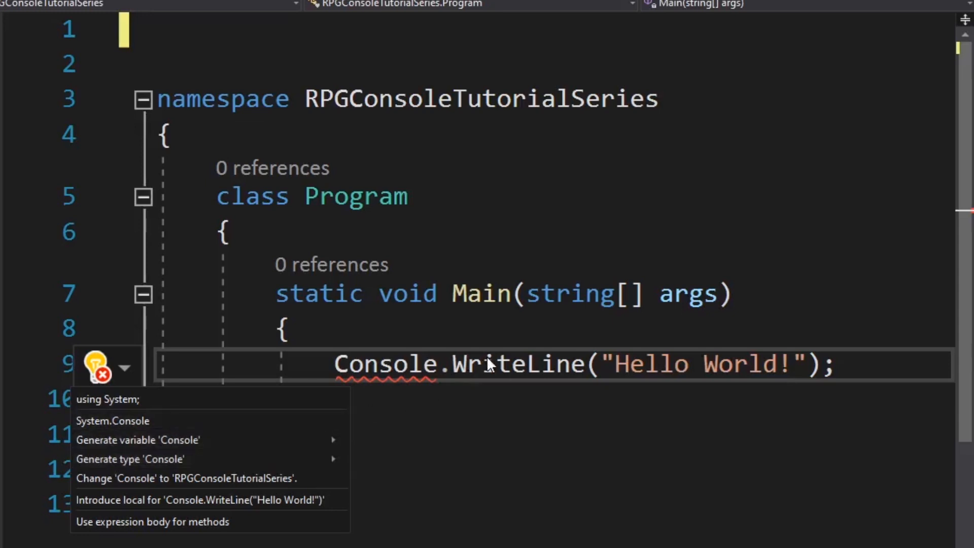
mouse_move(114, 446)
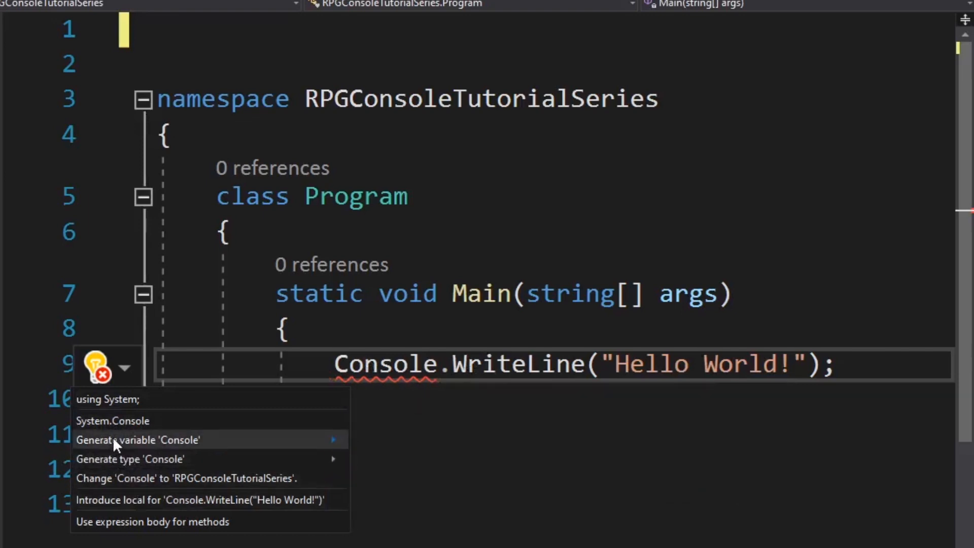
mouse_move(138, 440)
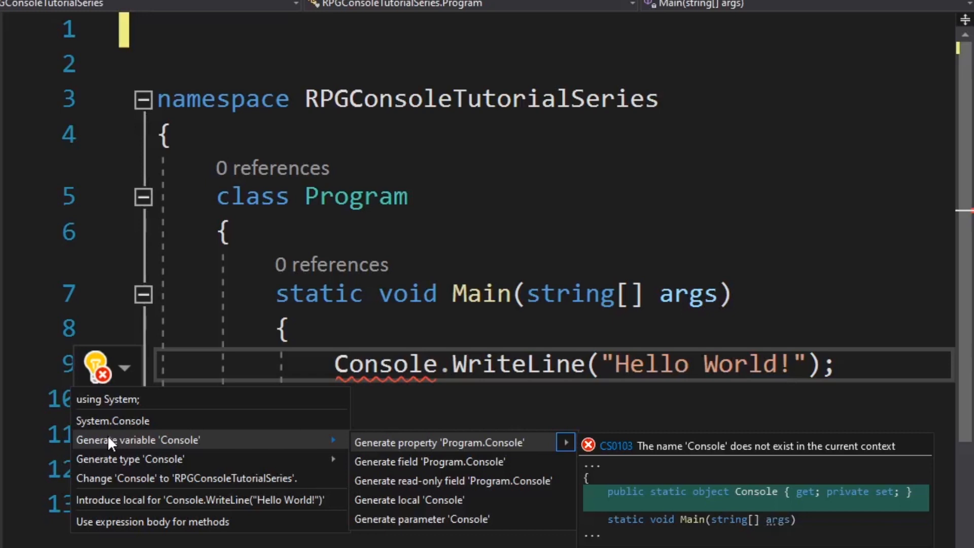
mouse_move(112, 420)
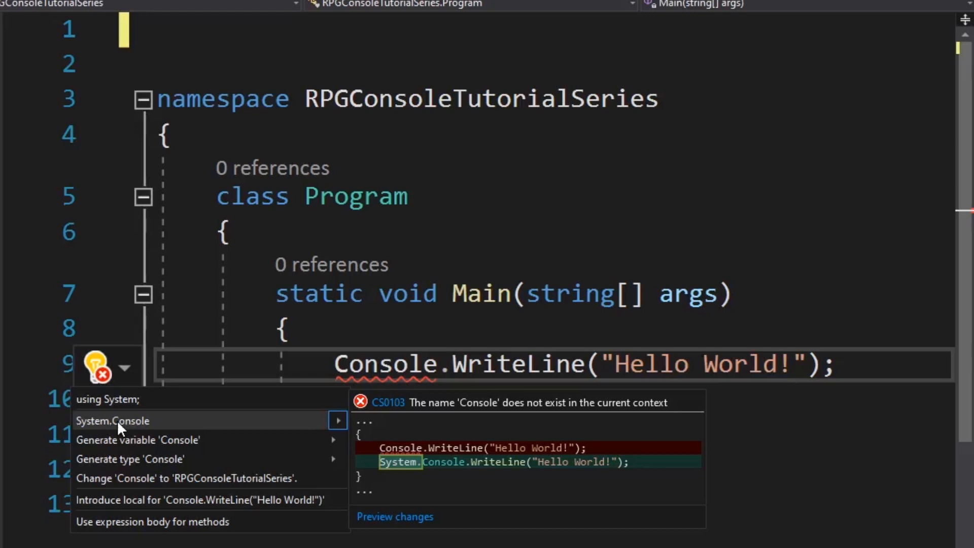
click(112, 421)
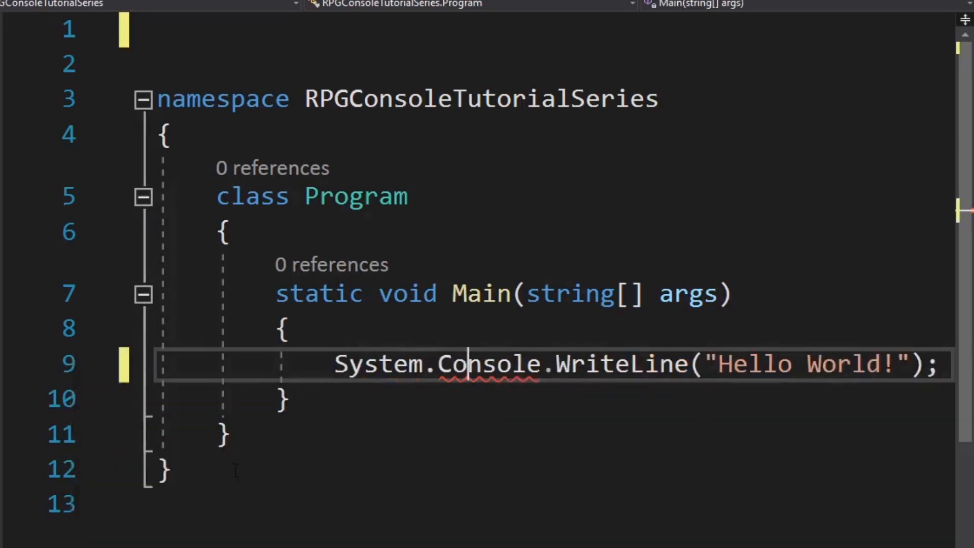
- Add a new line below WriteLine, erasing mistakenly typed RPGConsoleTutorialSeries.Re text
double_click(488, 365)
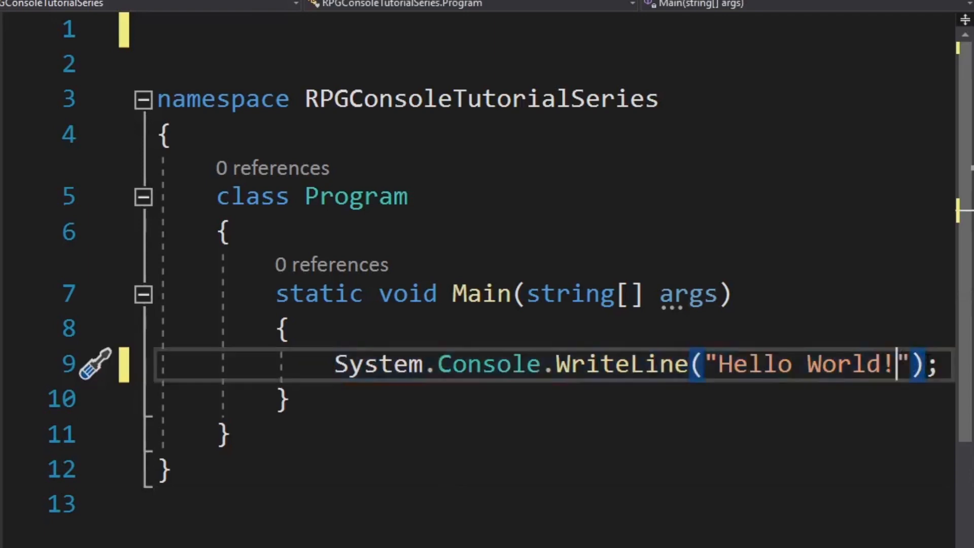
key(enter)
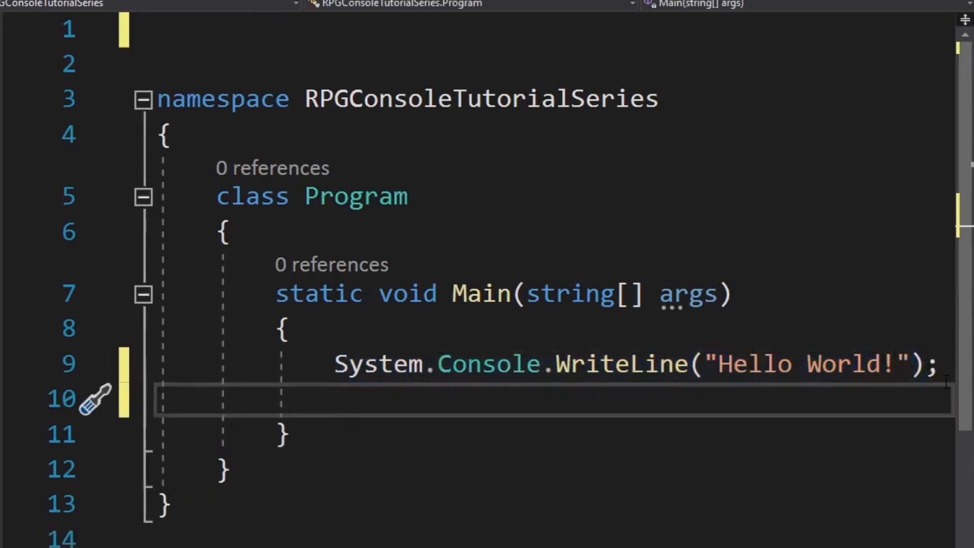
text(C)
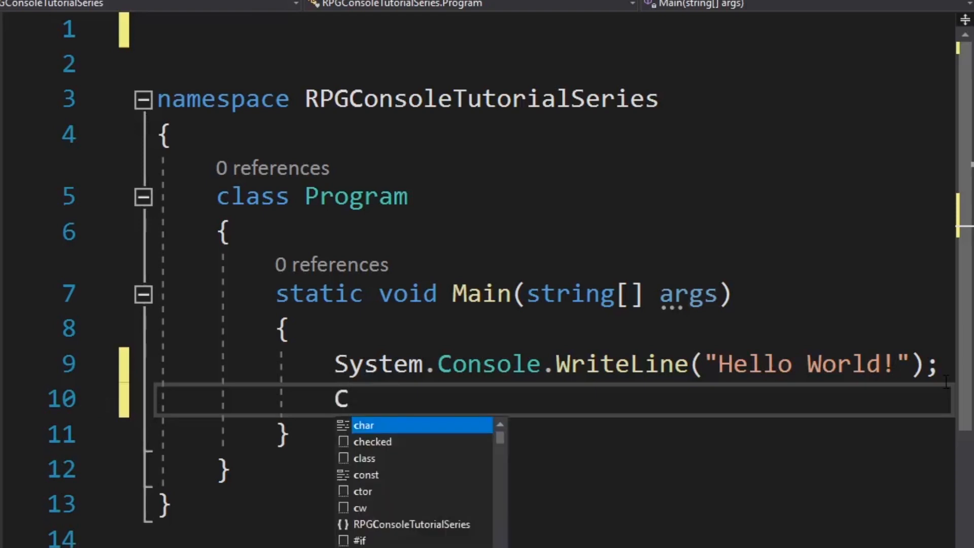
text(RPGConsoleTutorialSeries.Re)
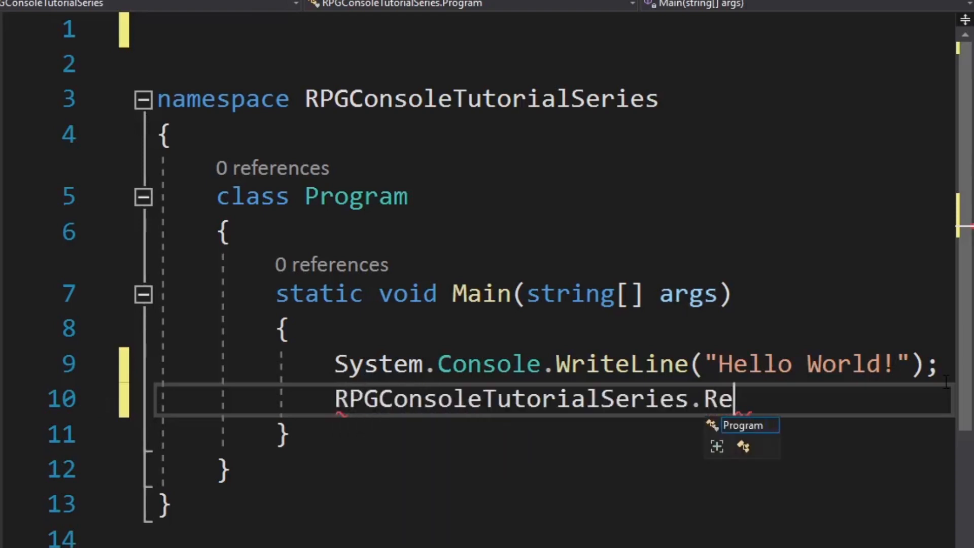
key(Backspace)
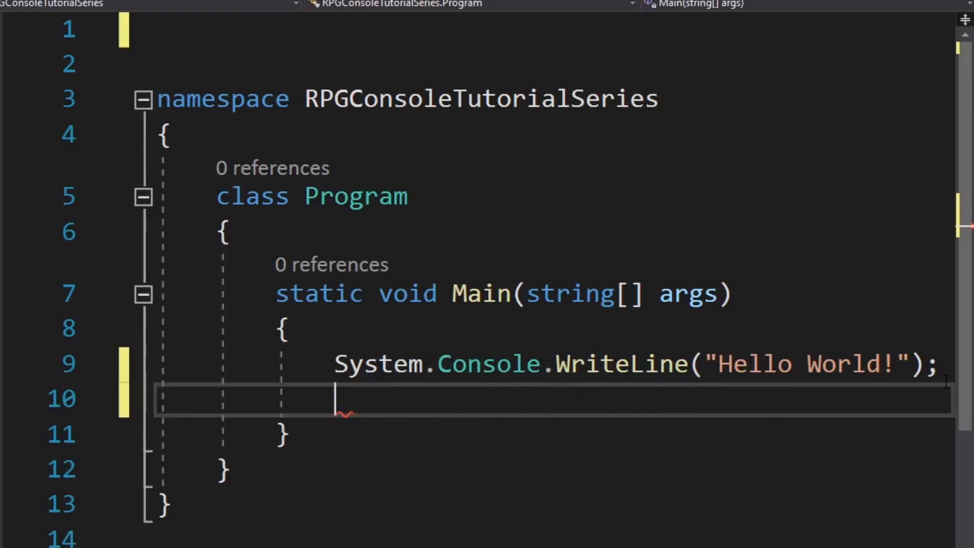
- Type 'System.Console.ReadLin' on the new line
text(System.)
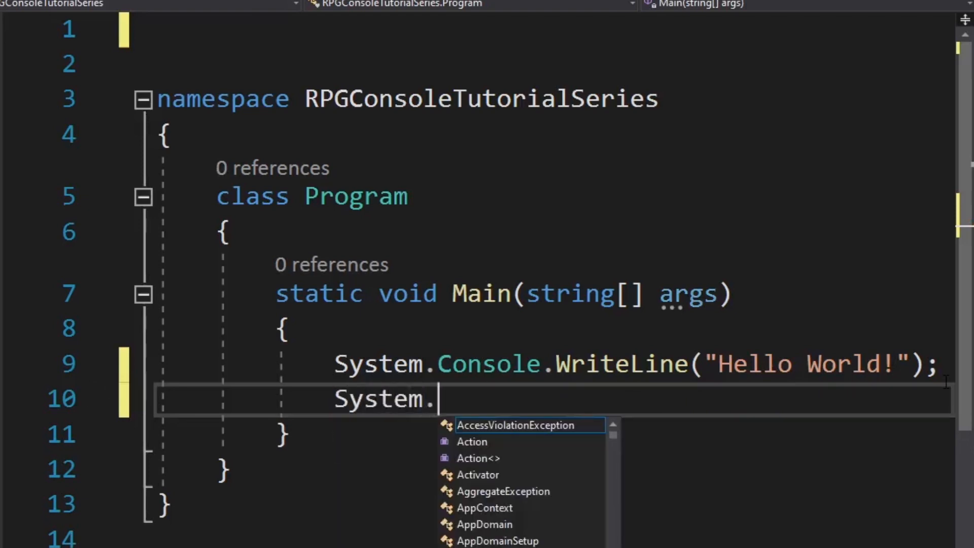
text(Console)
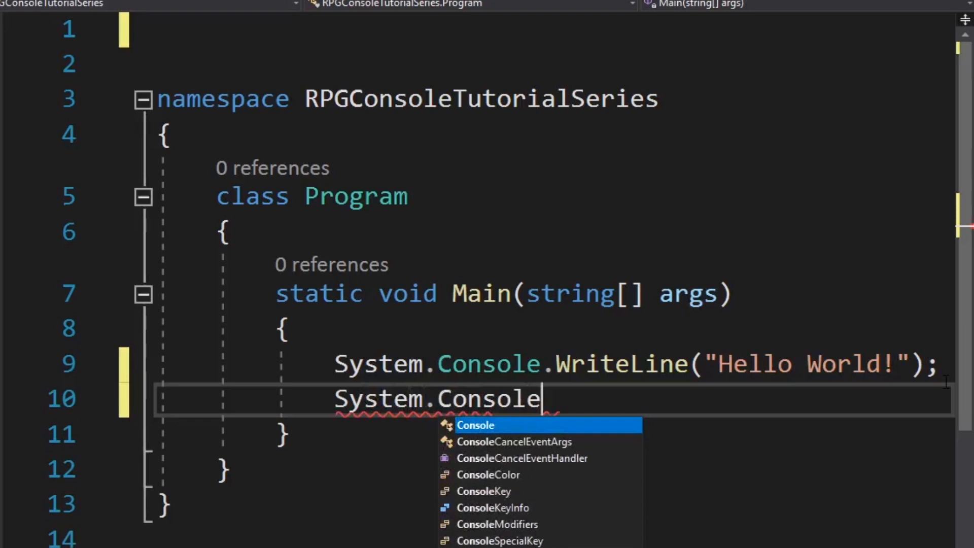
text(.ReadL)
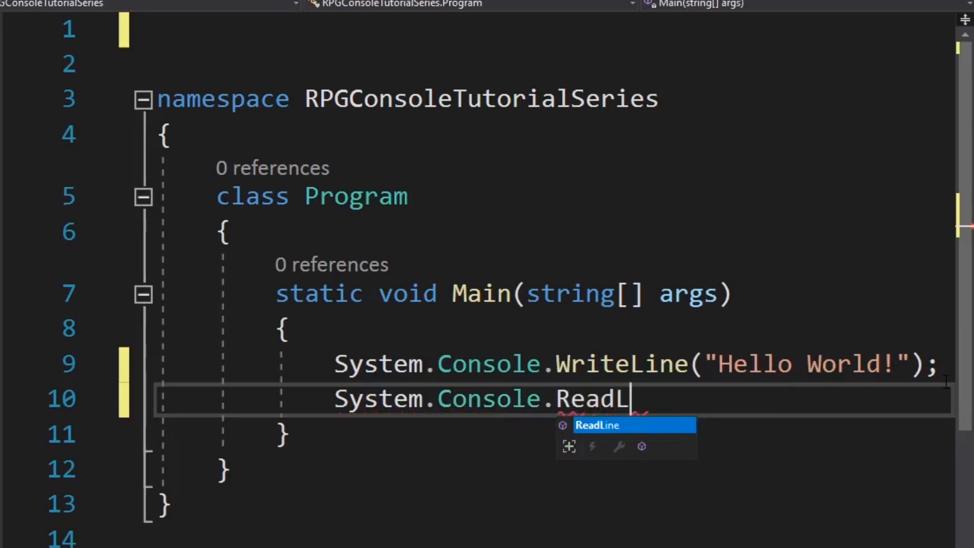
text(in)
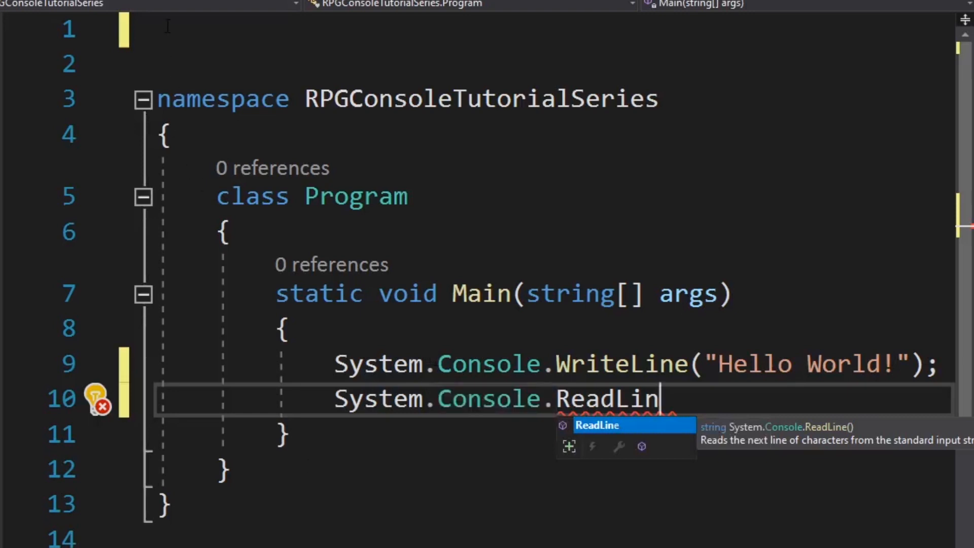
- Type 'using System;' at the top and highlight System to reveal redundant qualifiers
text(usng)
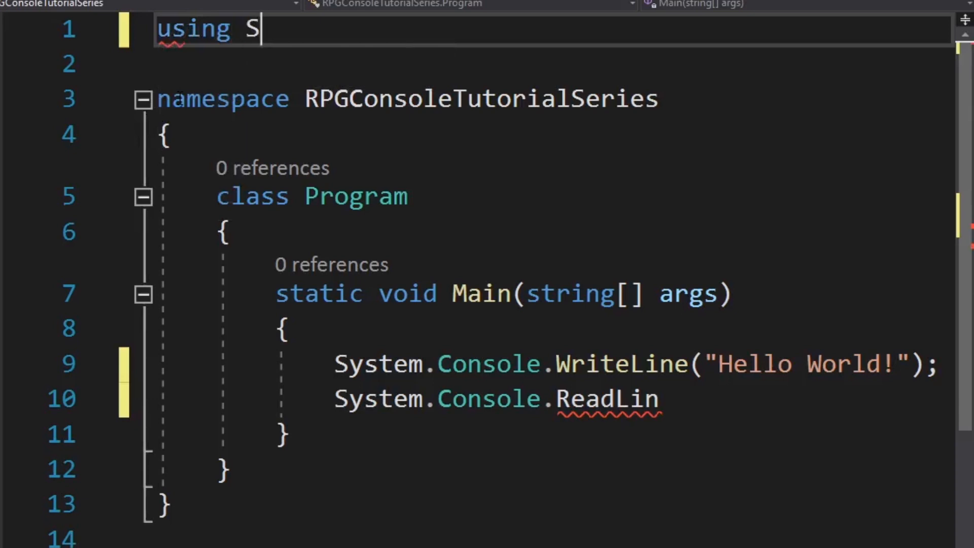
text(ystem;)
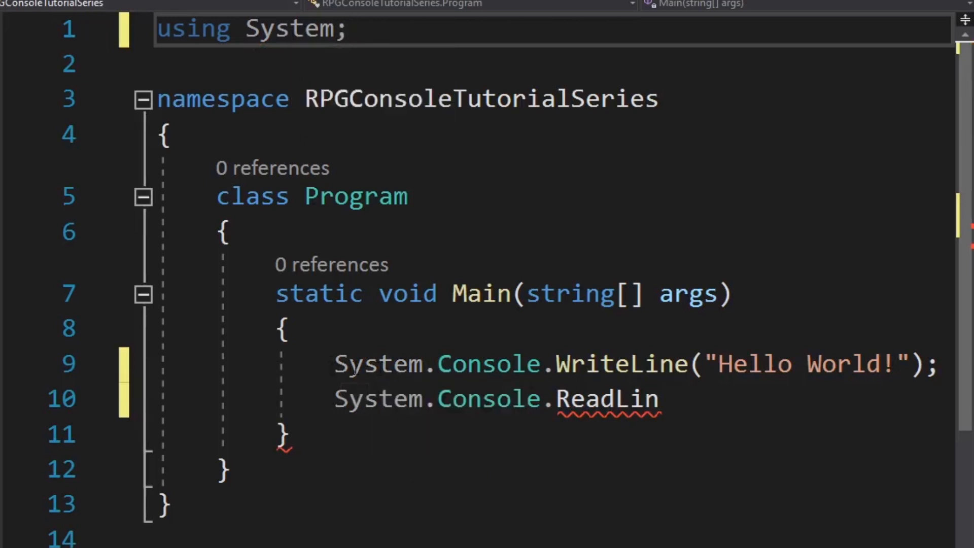
double_click(378, 363)
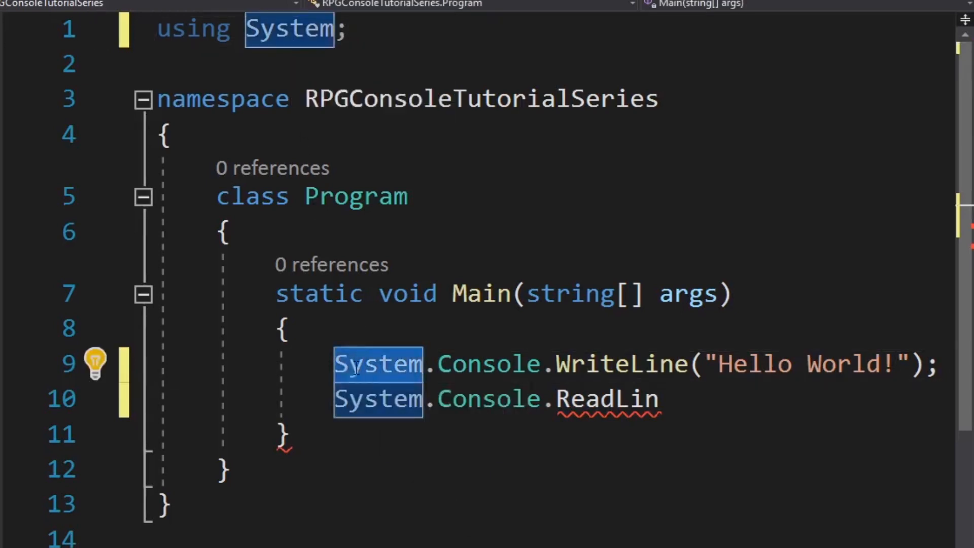